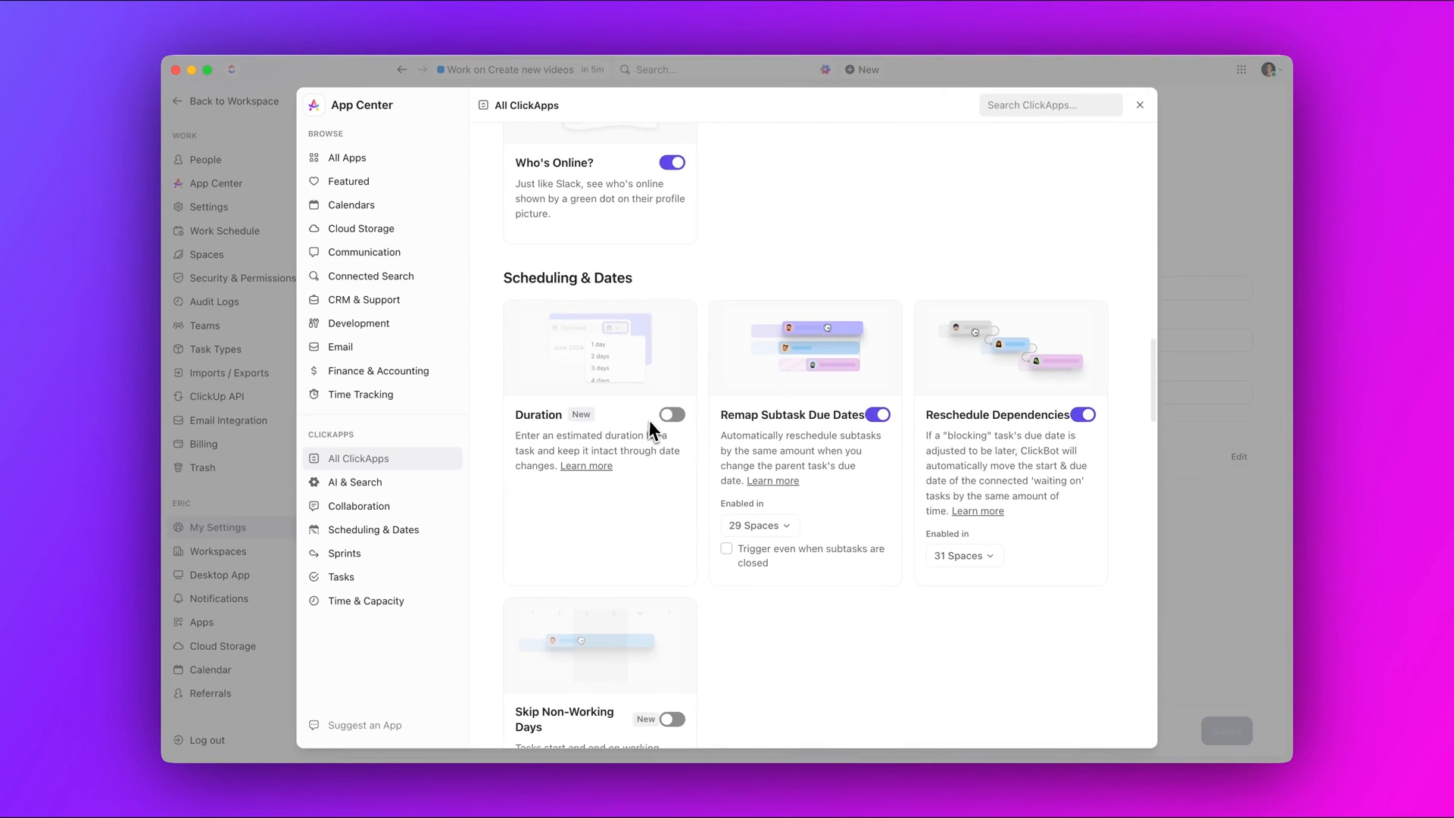
Show the Scheduling & Dates ClickApps, including Duration, Remap Subtask Due Dates and Reschedule Dependencies
{"action": "left_click", "coordinate": [1140, 104]}
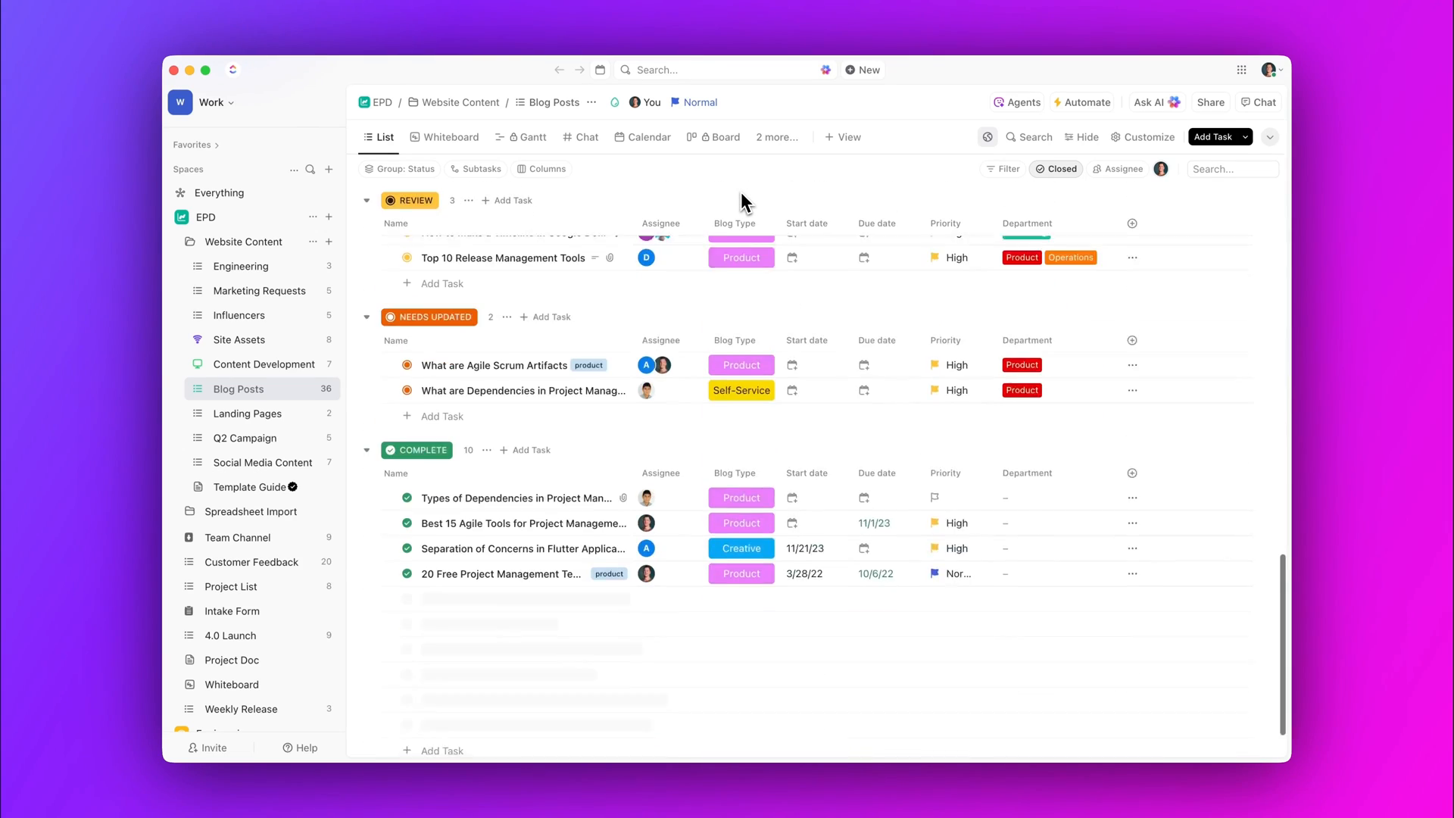